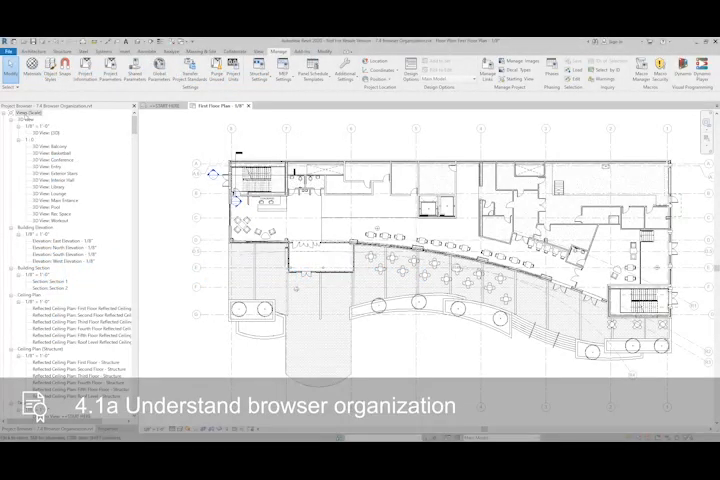
Edit a views organization scheme from the Project Browser's Browser Organization settings.
right_click(24, 110)
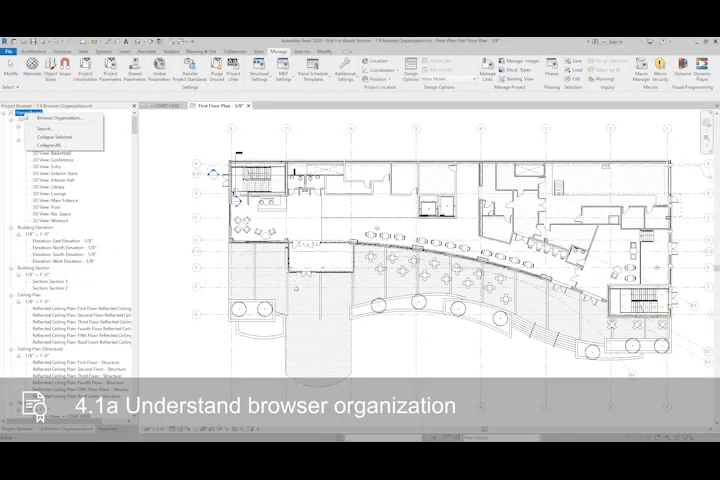
click(56, 118)
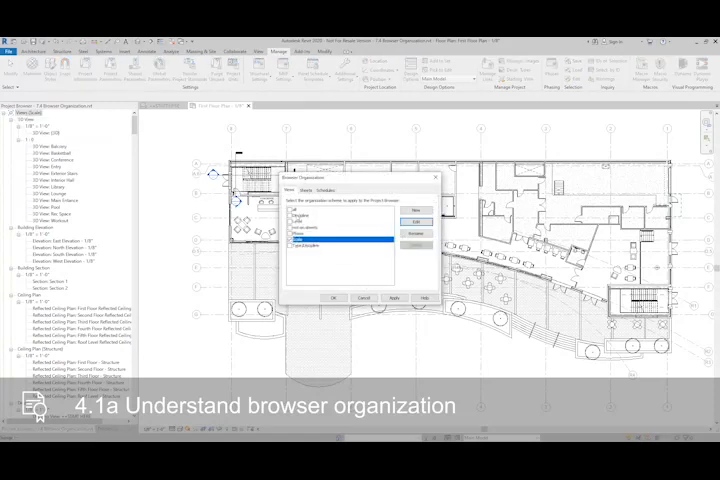
click(340, 232)
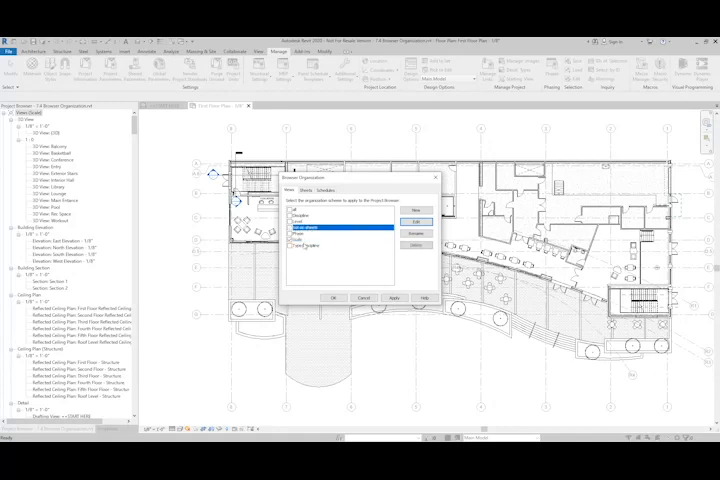
click(340, 246)
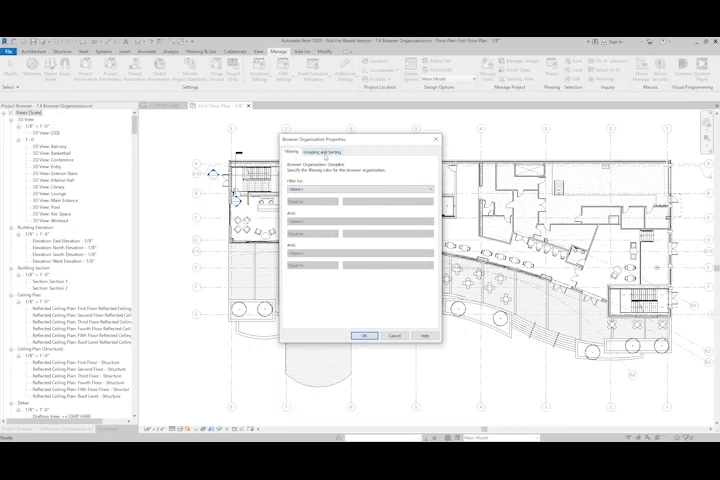
Set the views to group by Discipline, then by View Scale, and apply the scheme.
click(320, 152)
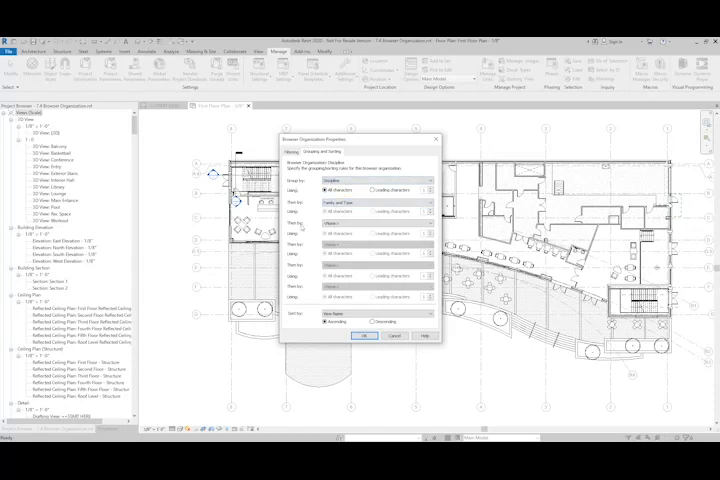
click(424, 224)
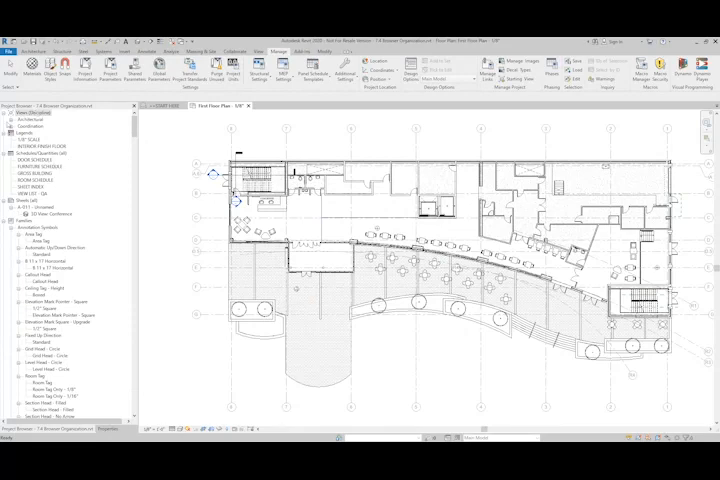
Show the Project Parameters list from the Manage commands.
click(12, 116)
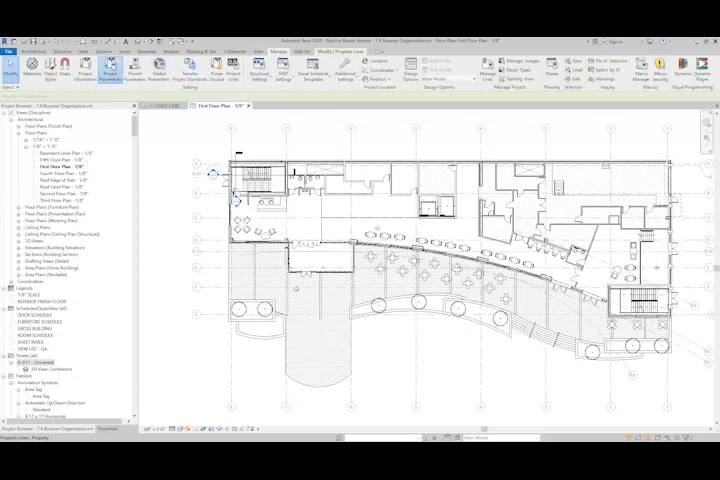
click(116, 68)
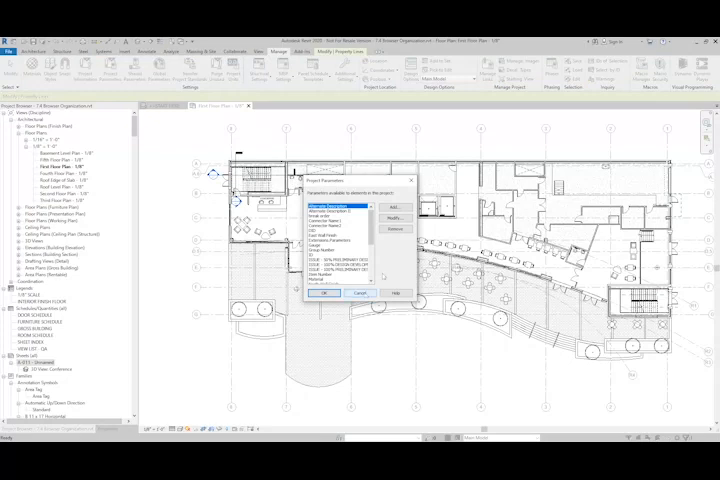
Add a custom Package project parameter assigned to the Sheets category.
click(384, 212)
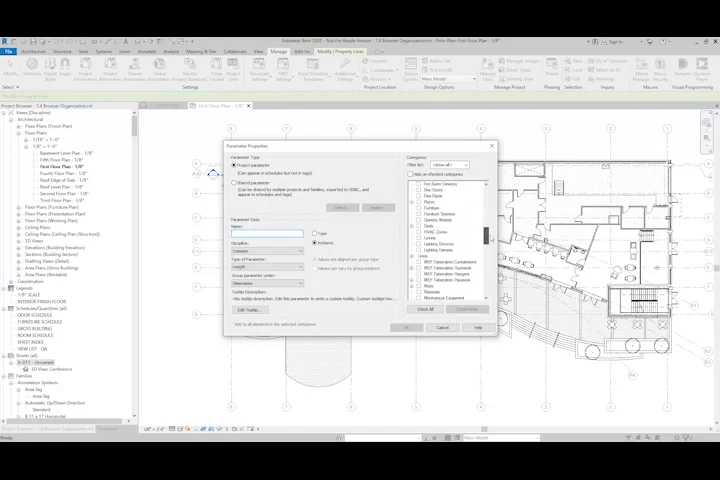
scroll(down, 3)
text(Package)
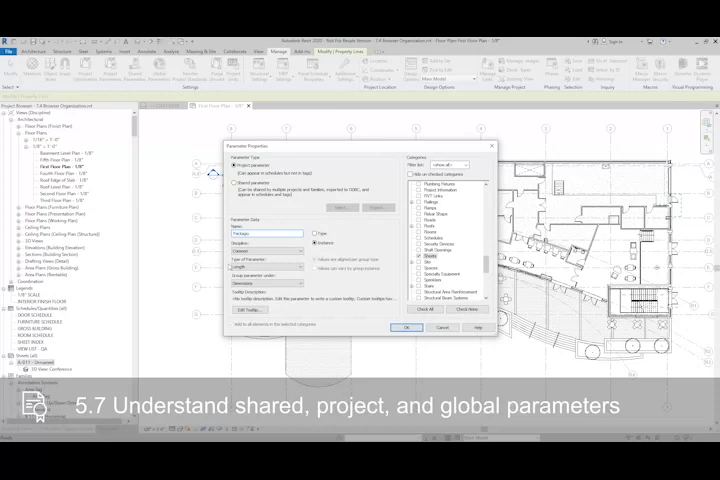
click(308, 260)
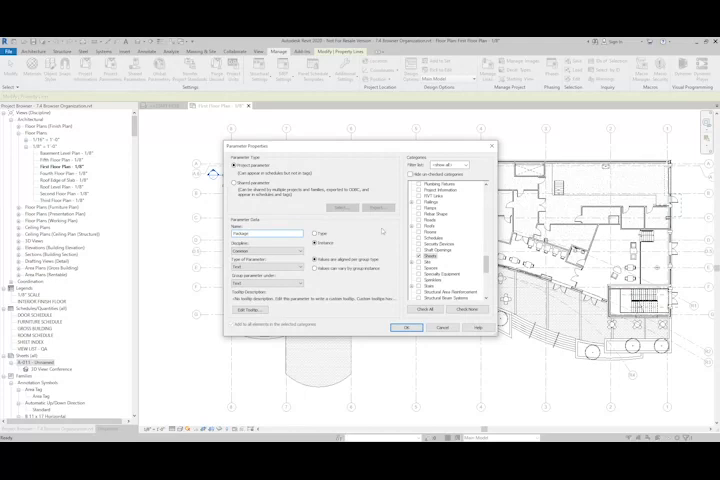
click(316, 242)
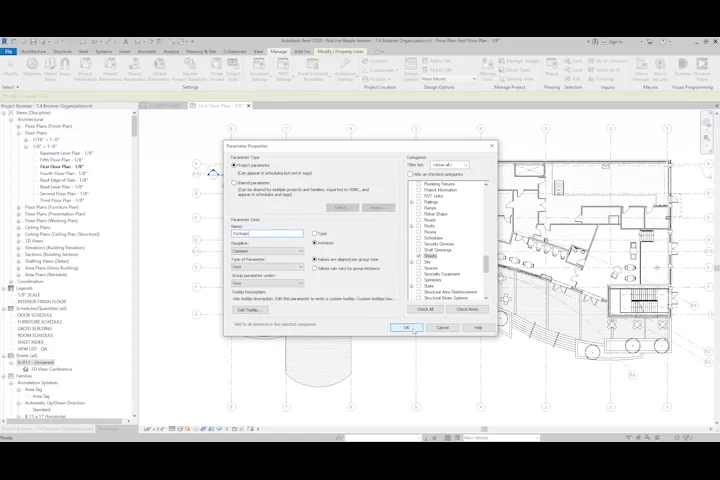
click(406, 328)
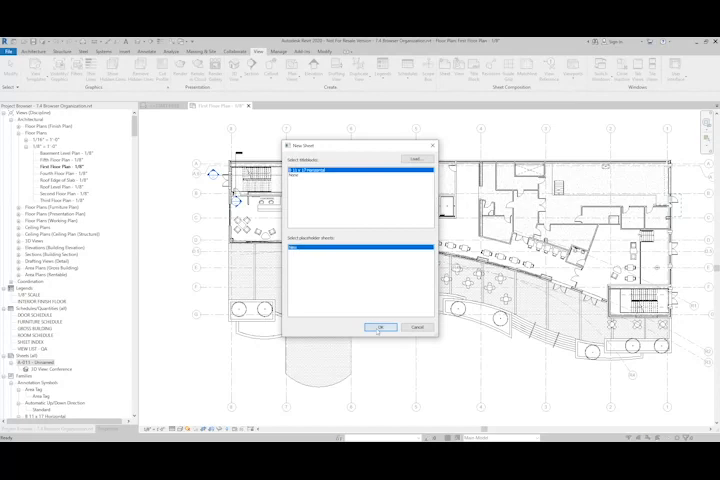
Create a new sheet with a title block and bring up the sheets' Browser Organization settings.
click(380, 328)
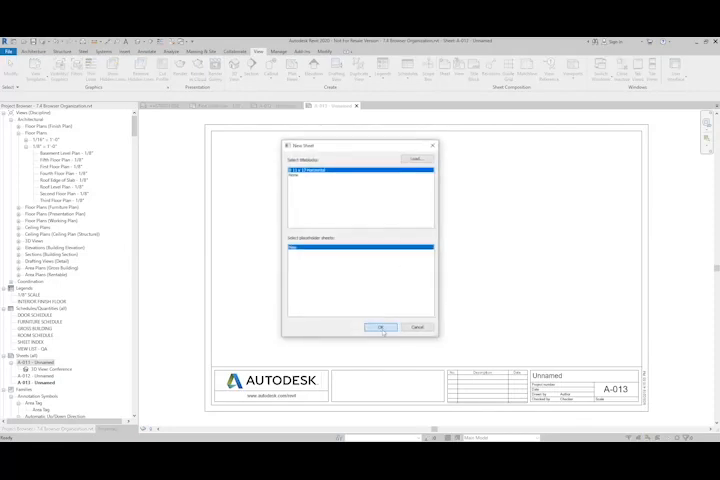
click(380, 328)
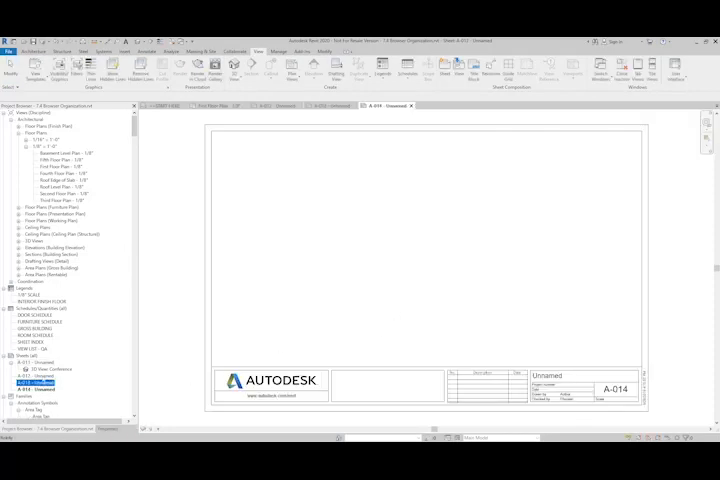
right_click(20, 354)
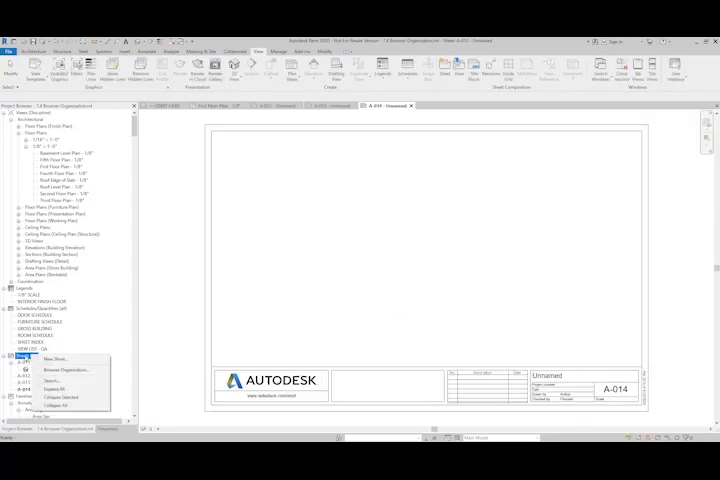
click(62, 368)
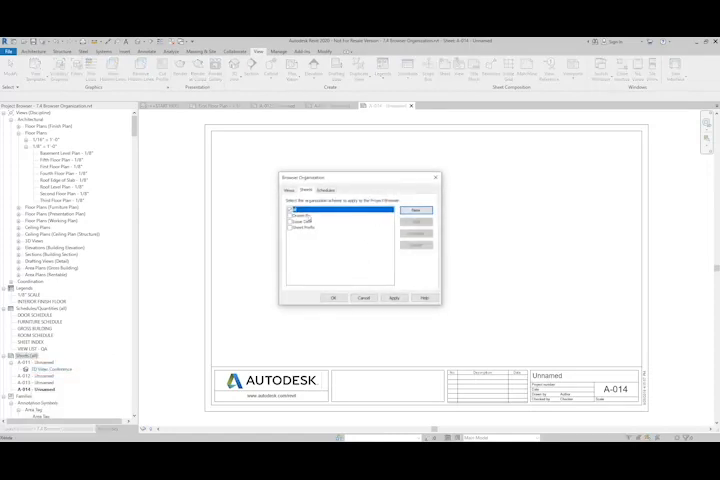
Create a sheet organization named 'Full' that groups sheets by the Package parameter.
click(320, 232)
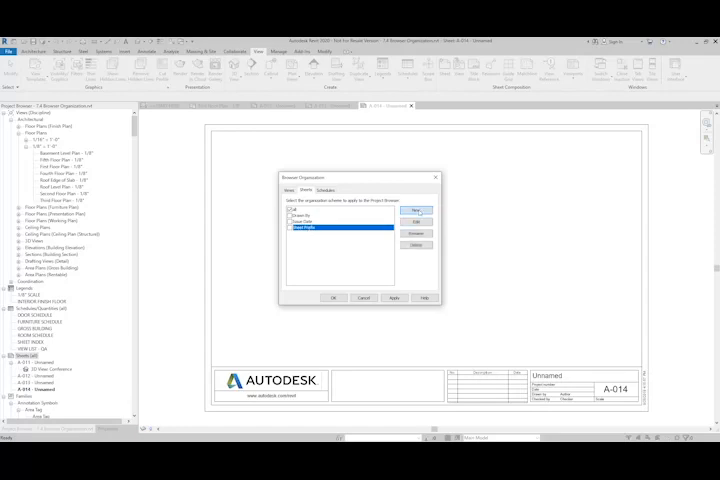
click(414, 212)
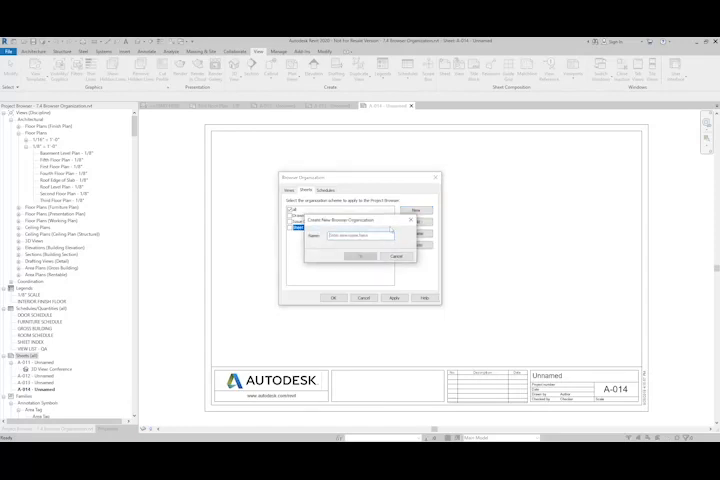
text(Full)
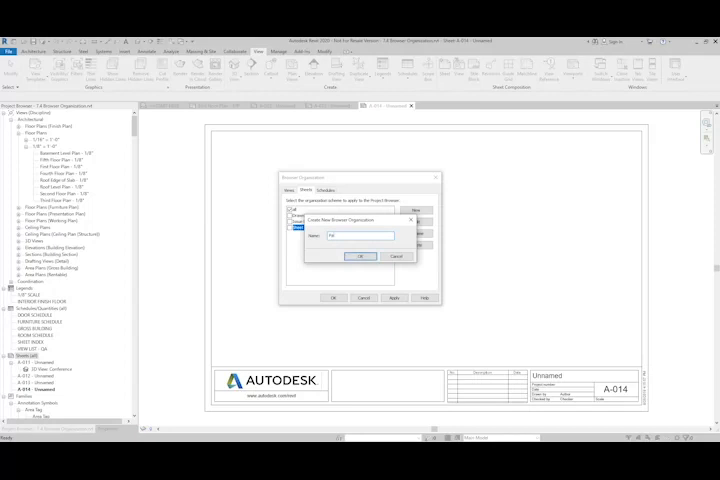
click(360, 256)
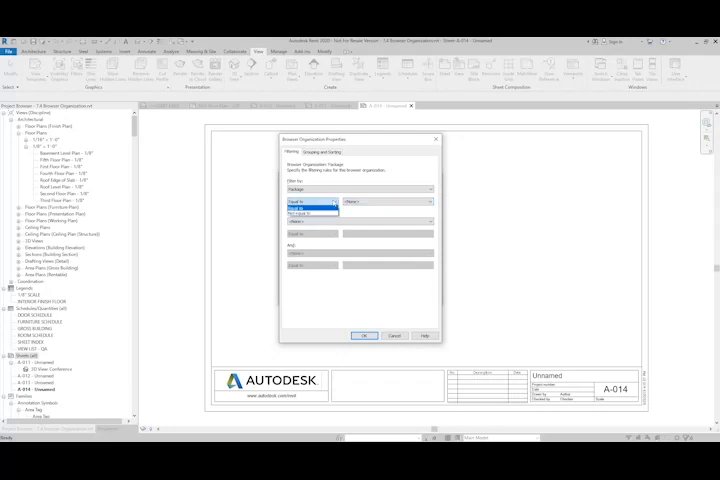
click(310, 202)
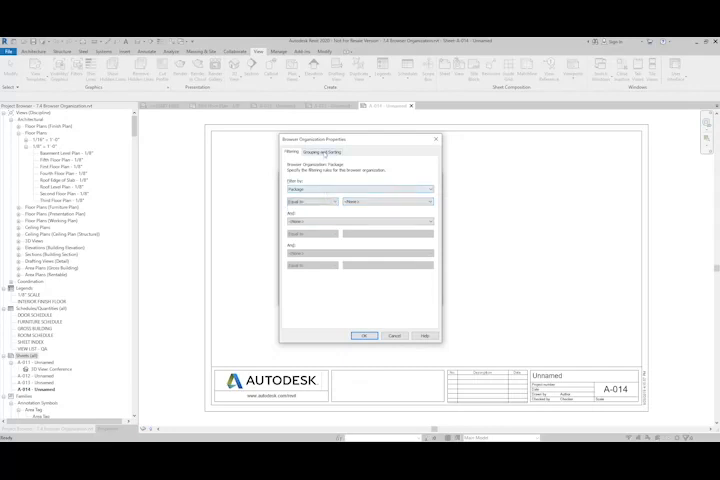
click(430, 188)
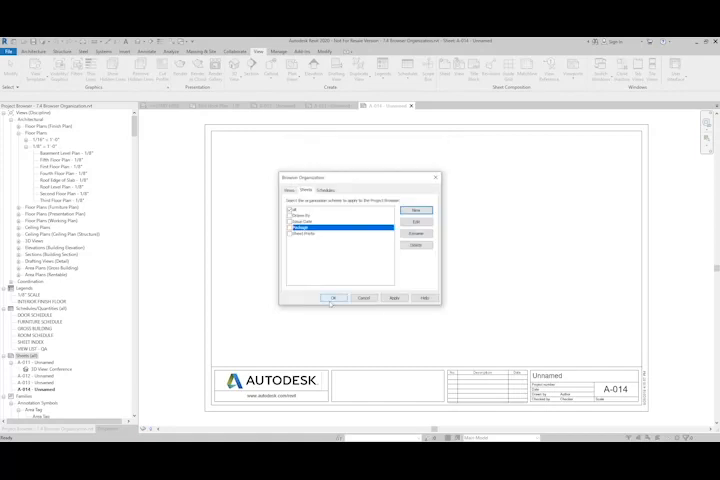
Apply the 'Full' organization so the browser groups sheets by Package.
click(332, 298)
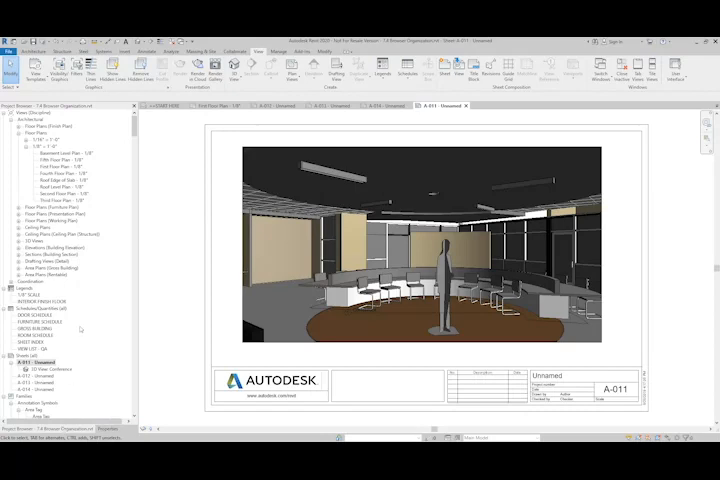
Reapply a sheet organization so A-011 lists under the custom grouping.
right_click(22, 362)
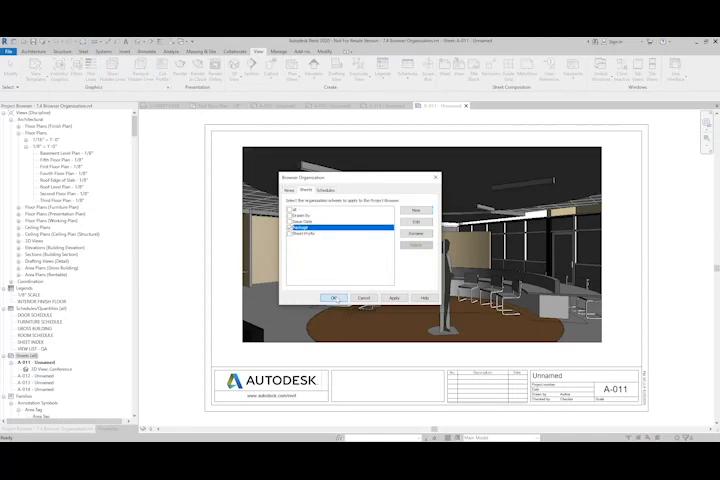
click(332, 298)
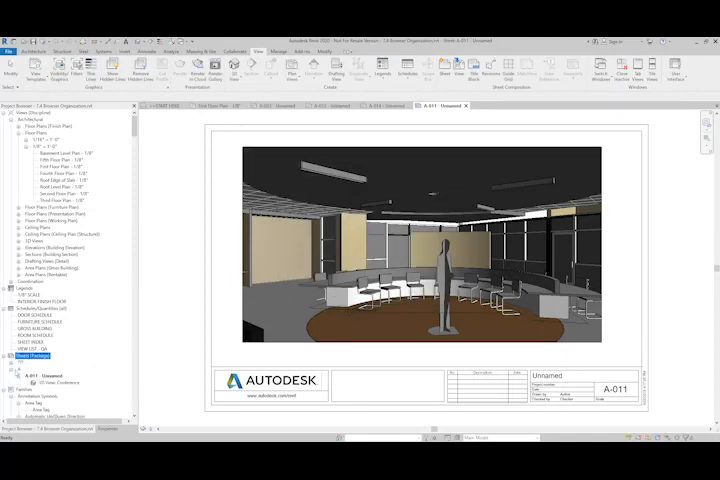